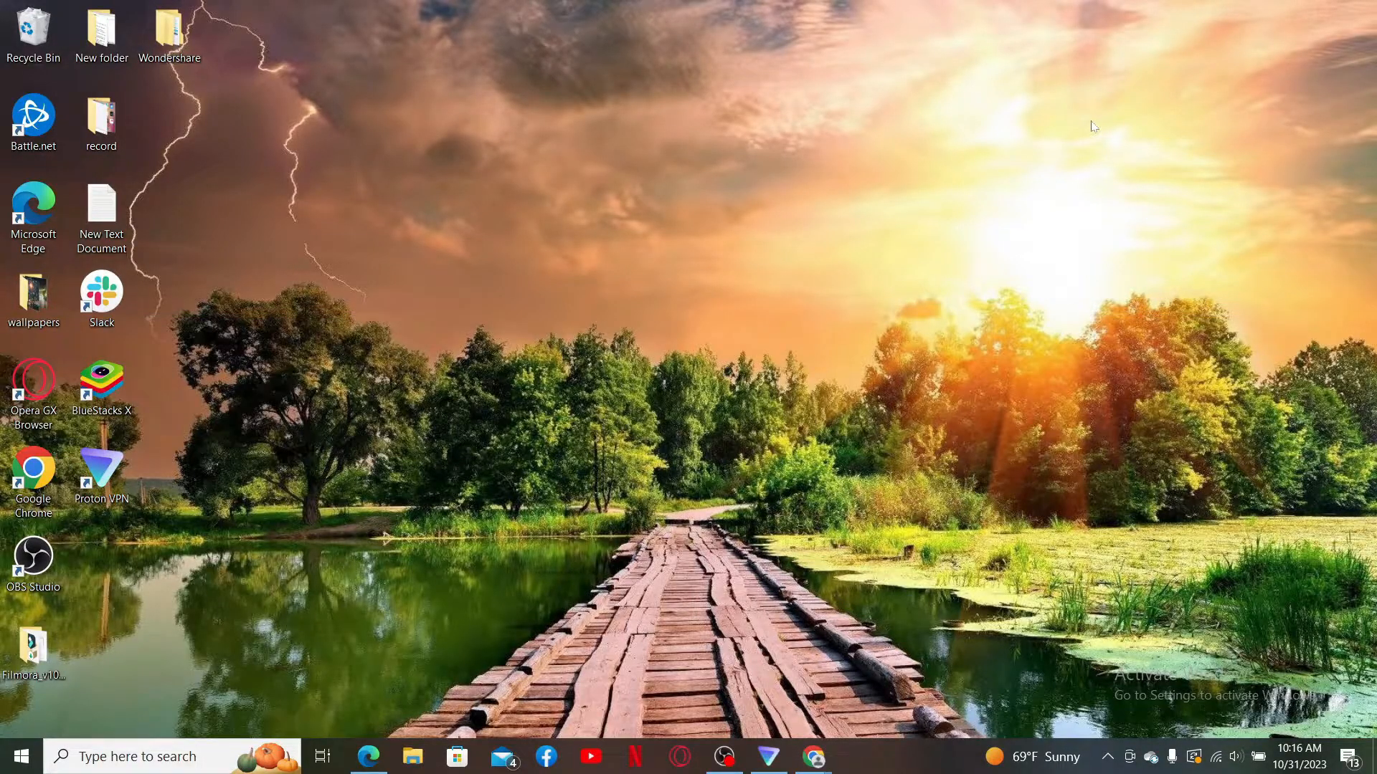
mouse_move(628, 282)
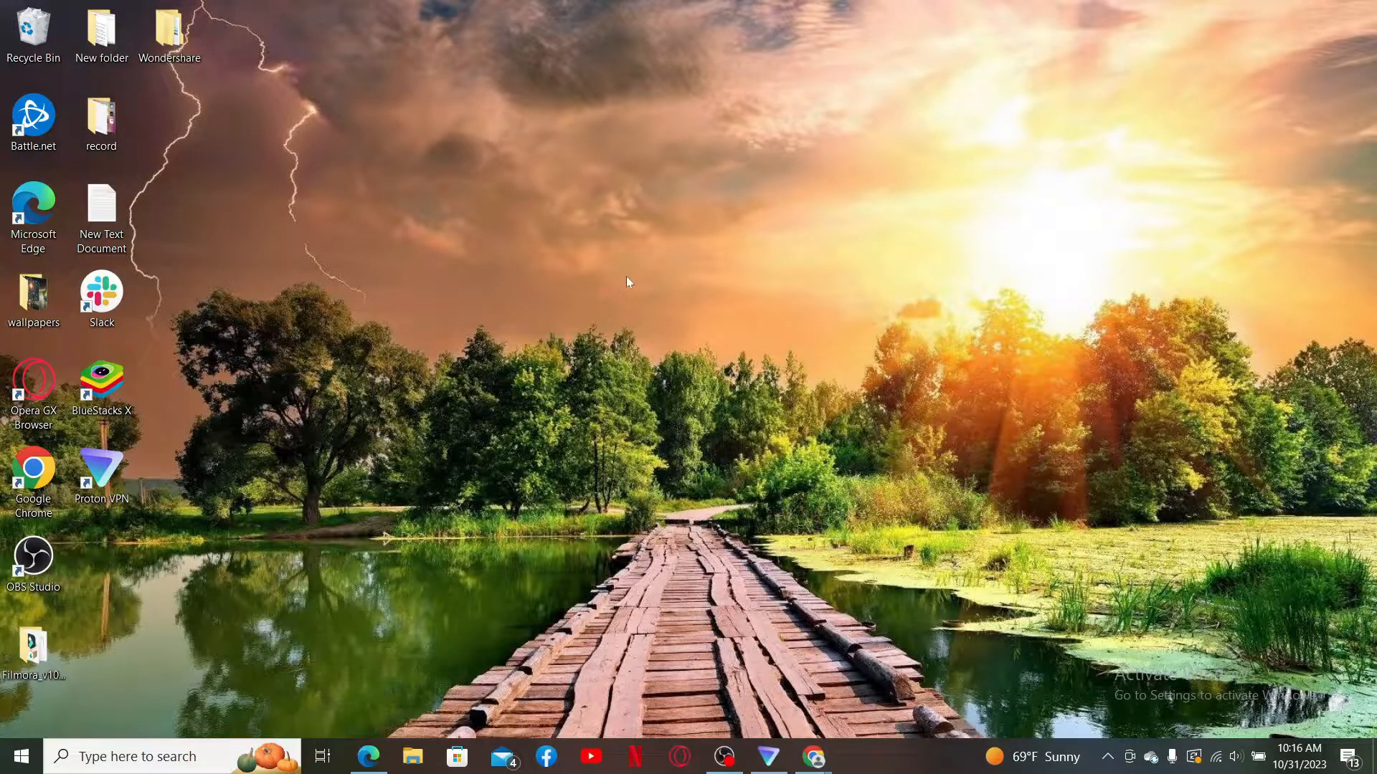
mouse_move(835, 739)
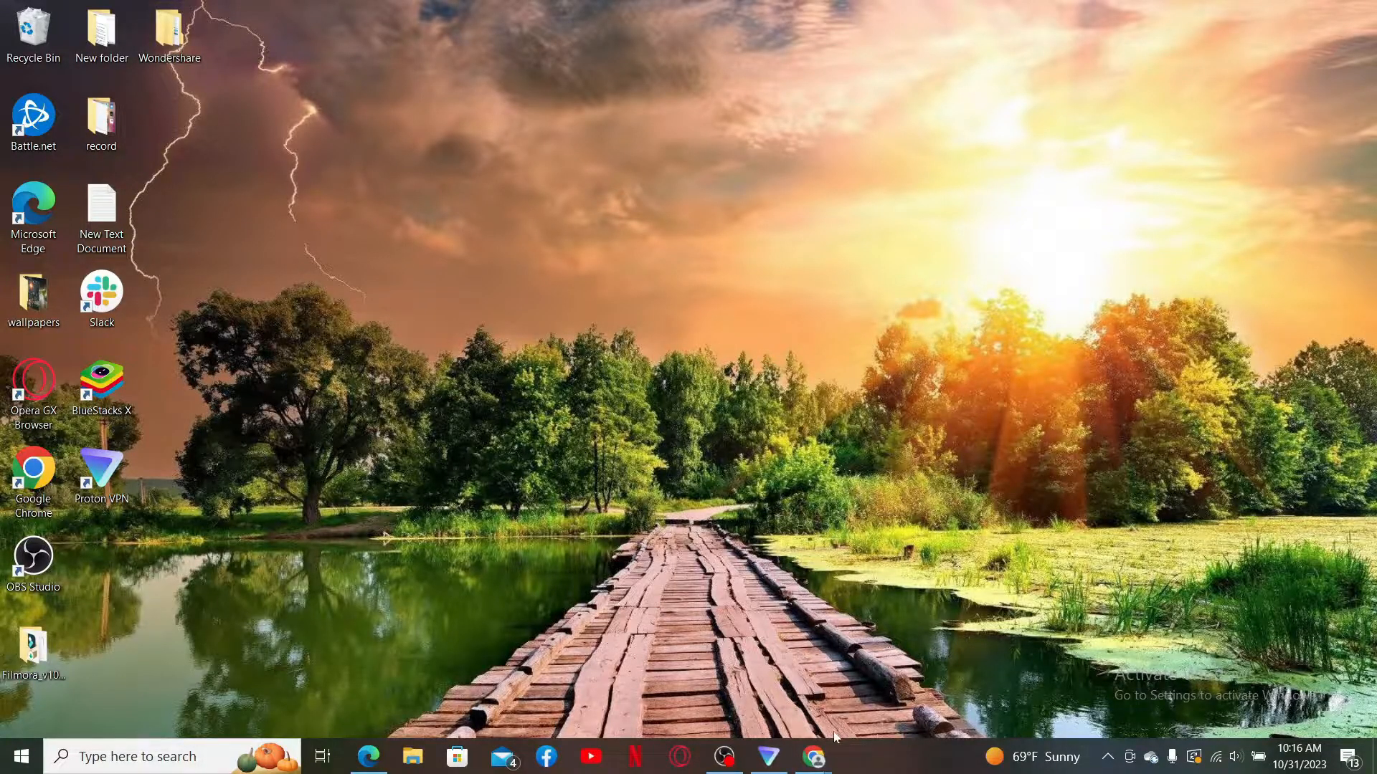
Launch Chrome and search 'mint' to reach the mint.intuit.com home page
left_click(811, 755)
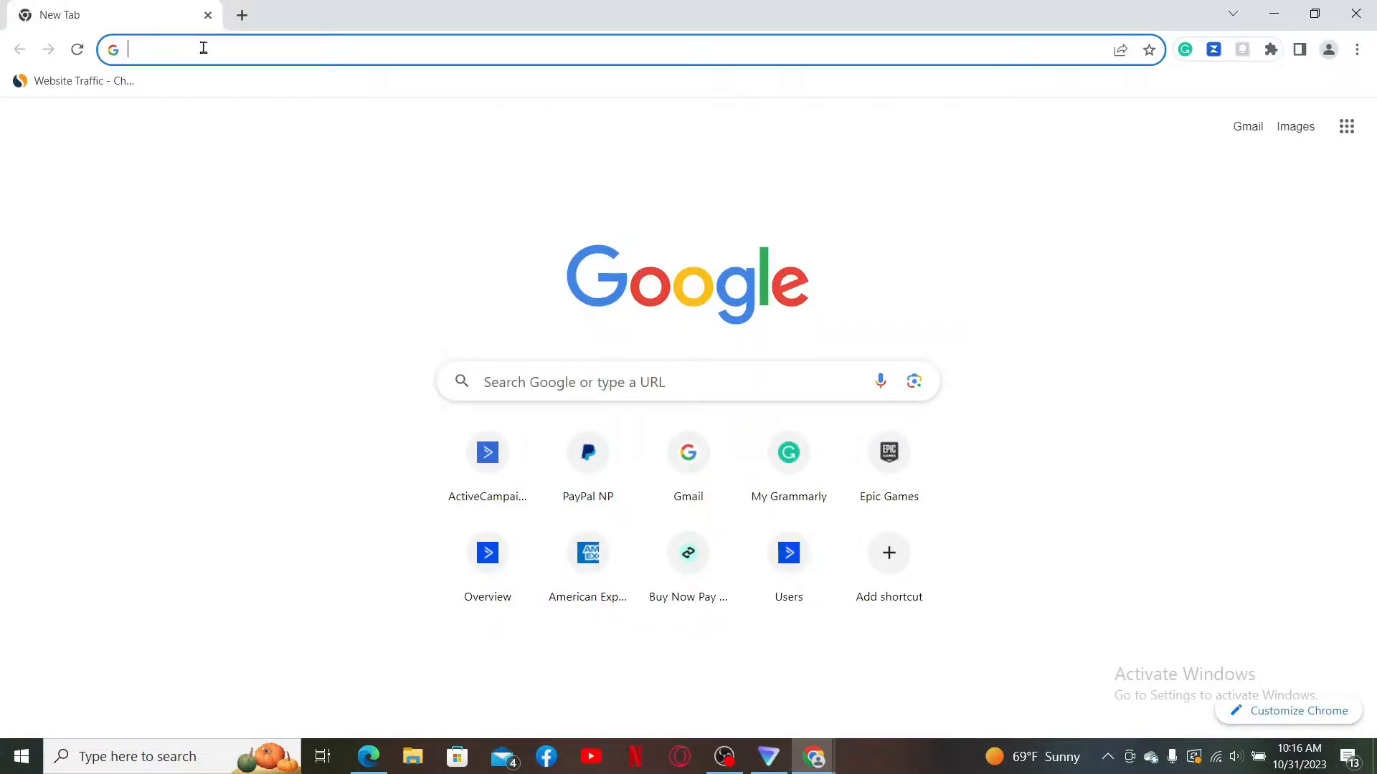
type("mint.intuit.com")
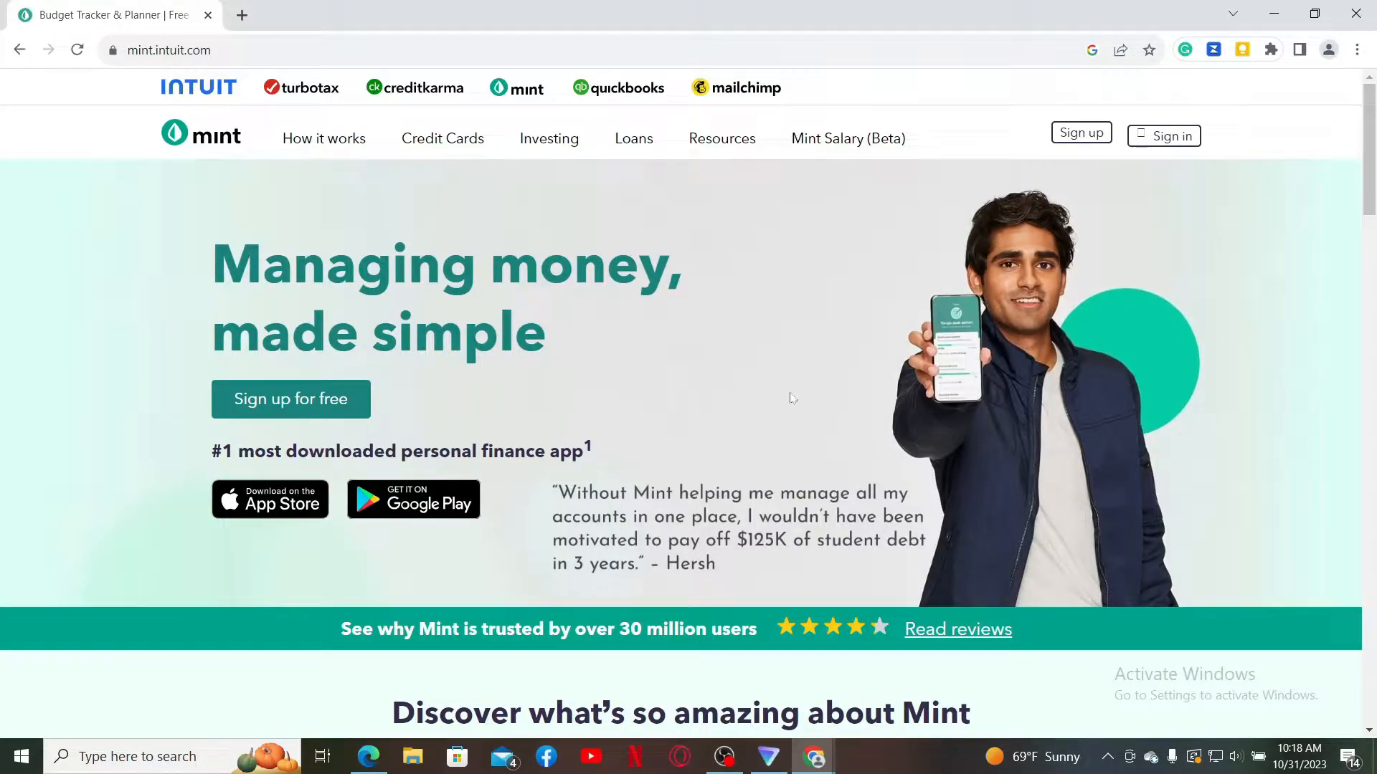
mouse_move(1072, 209)
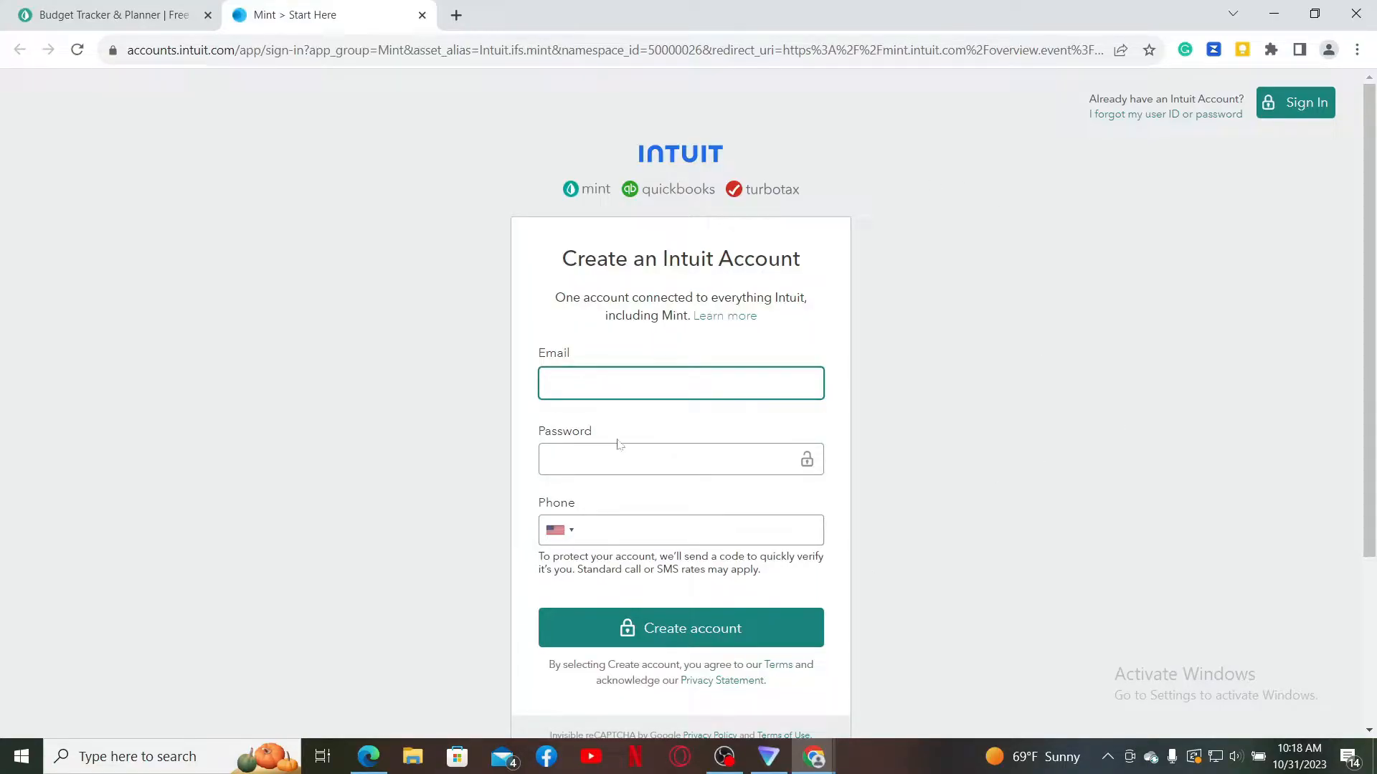
mouse_move(963, 374)
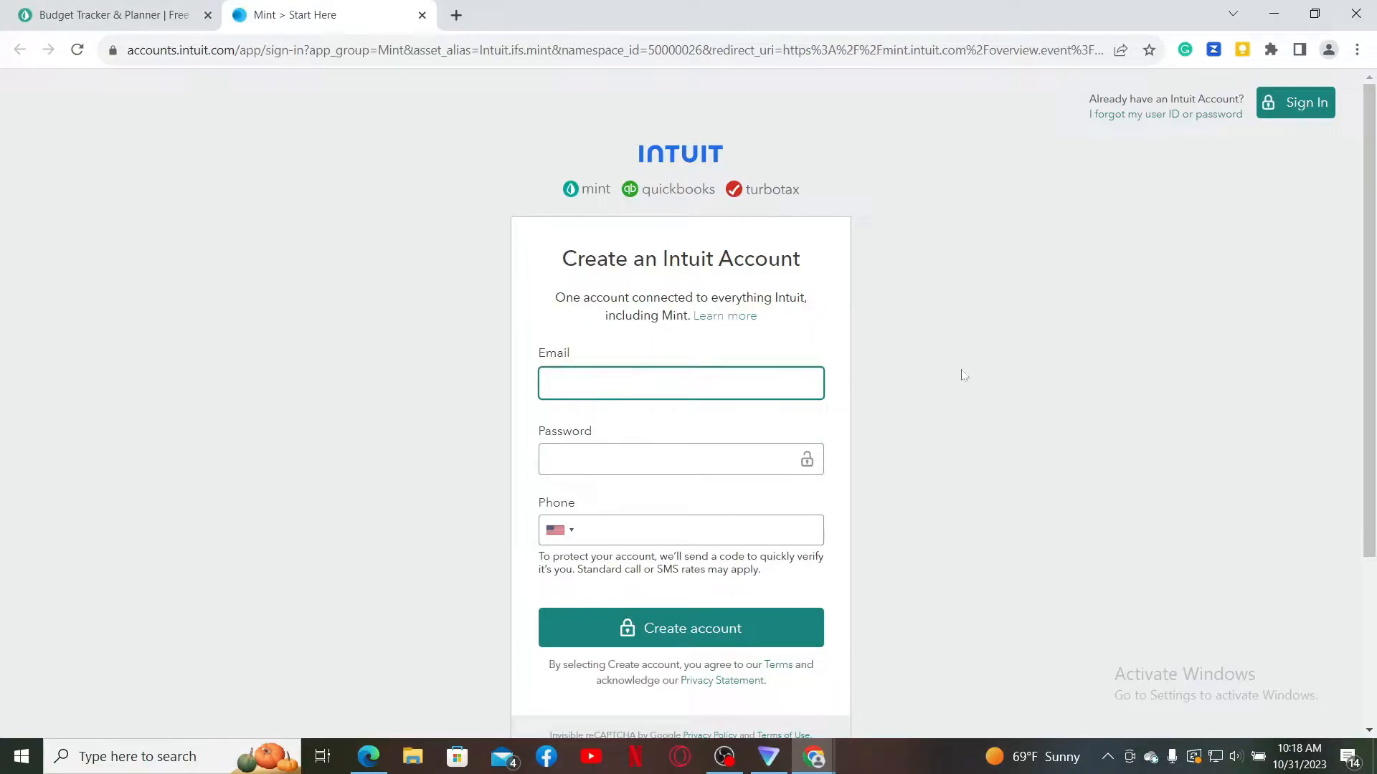
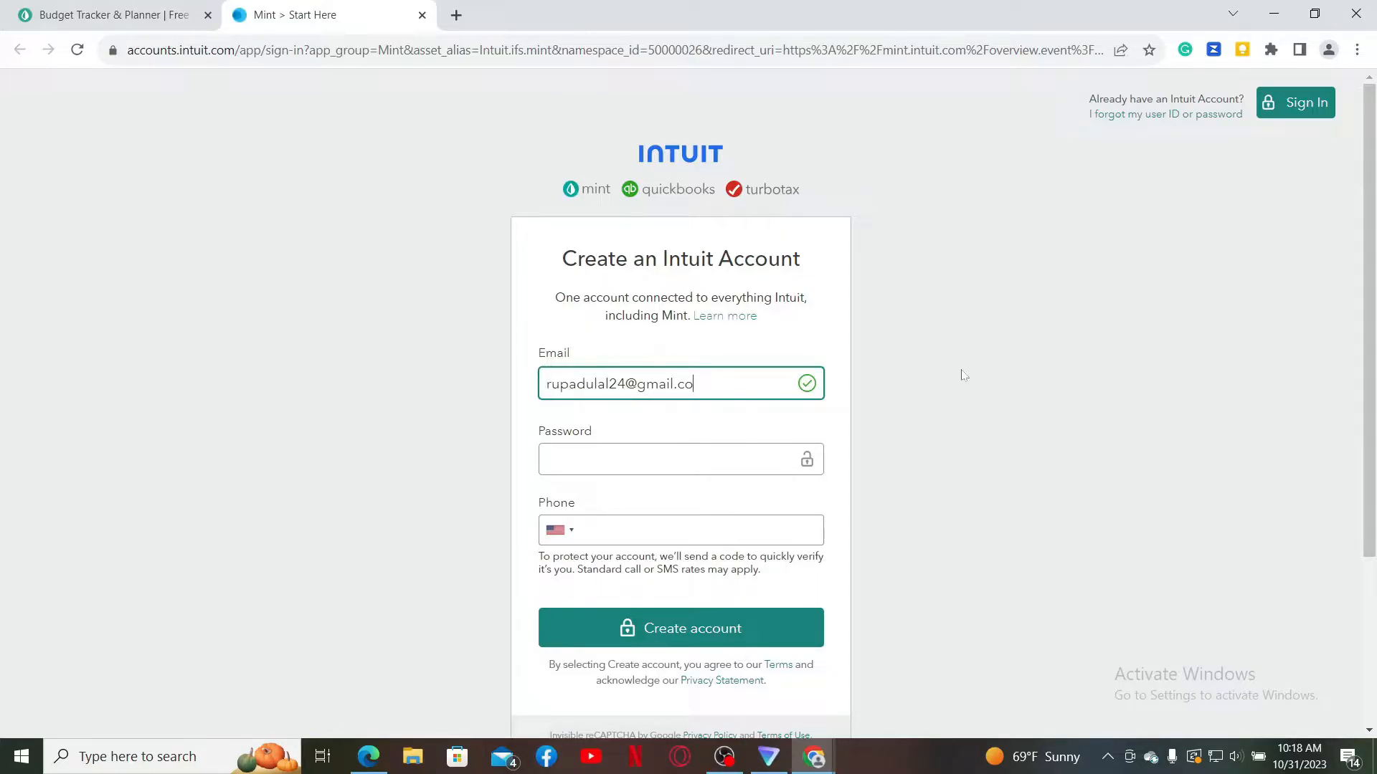
left_click(680, 458)
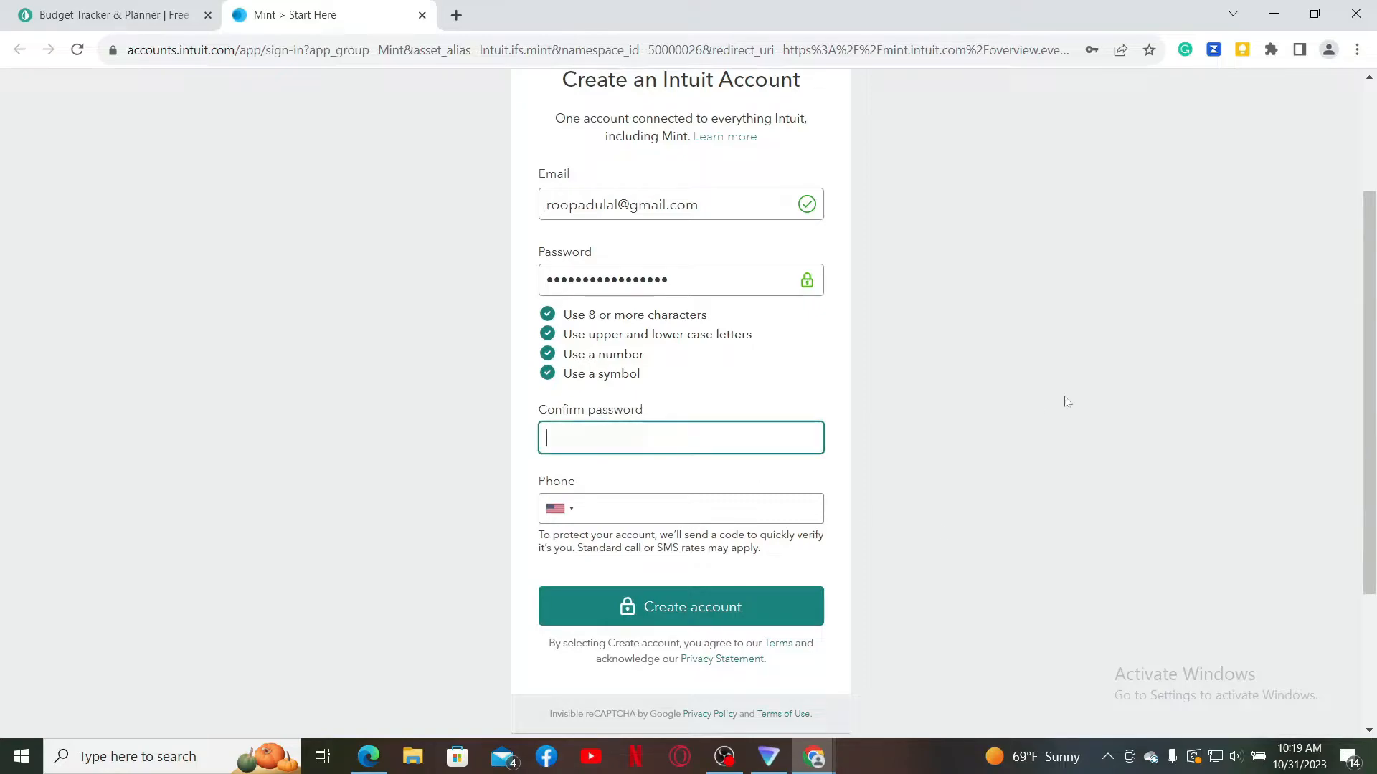
Confirm the password and submit Create account to reach the account-linking page
type("•")
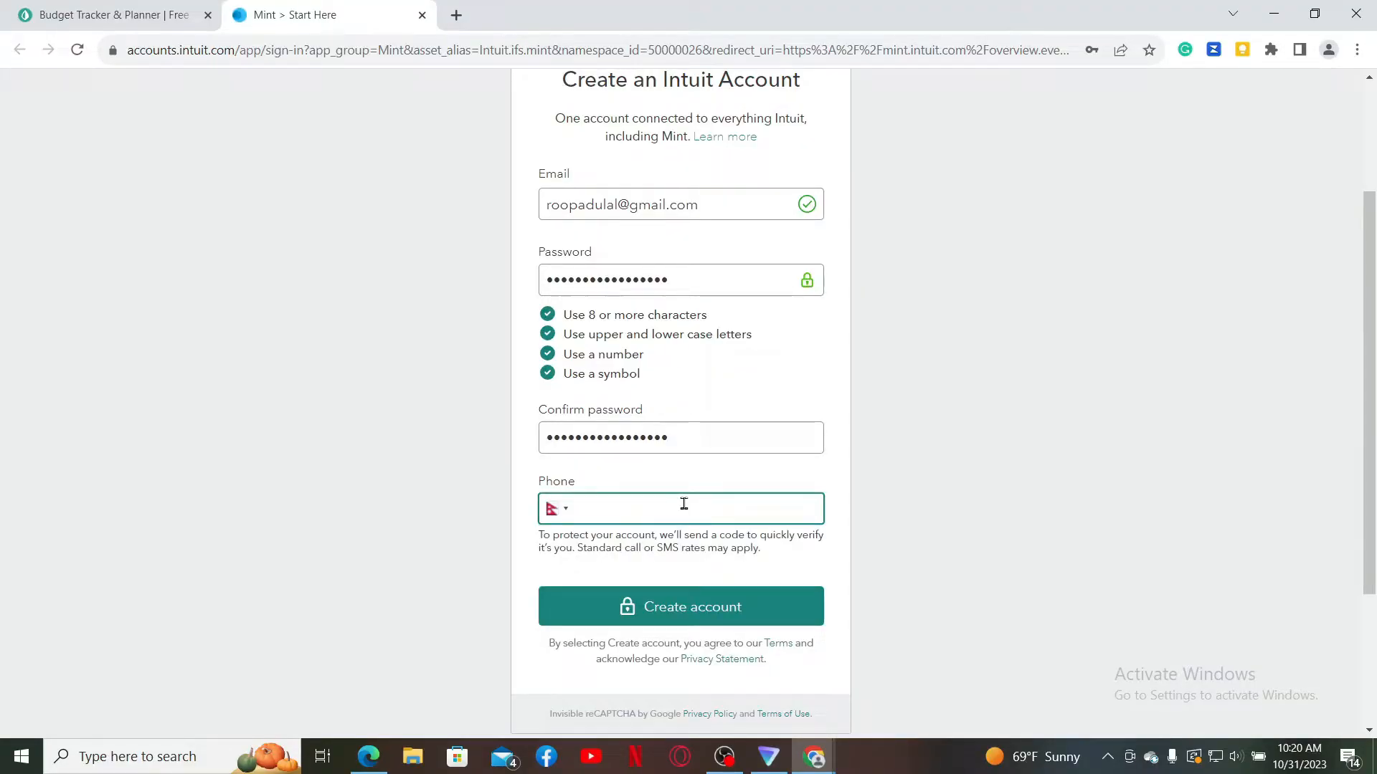
left_click(680, 605)
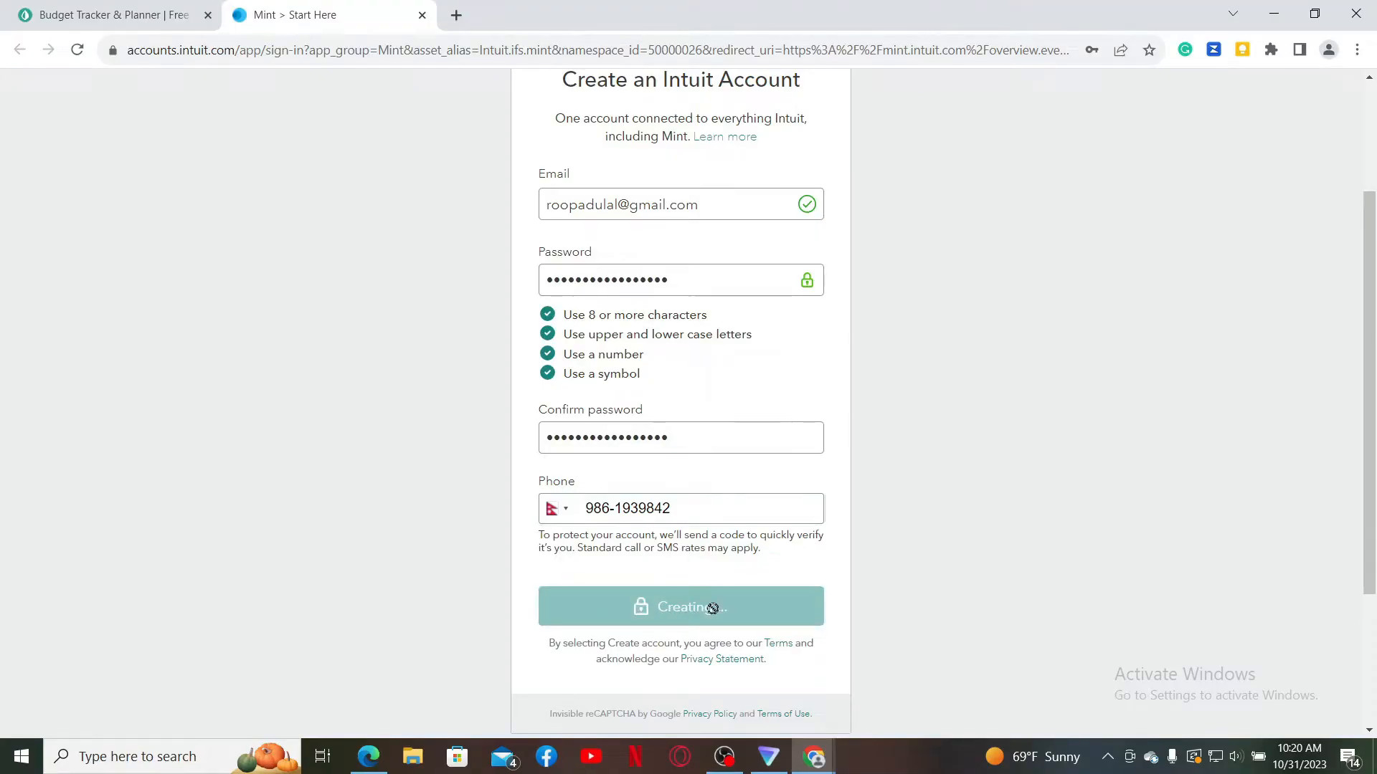
left_click(679, 605)
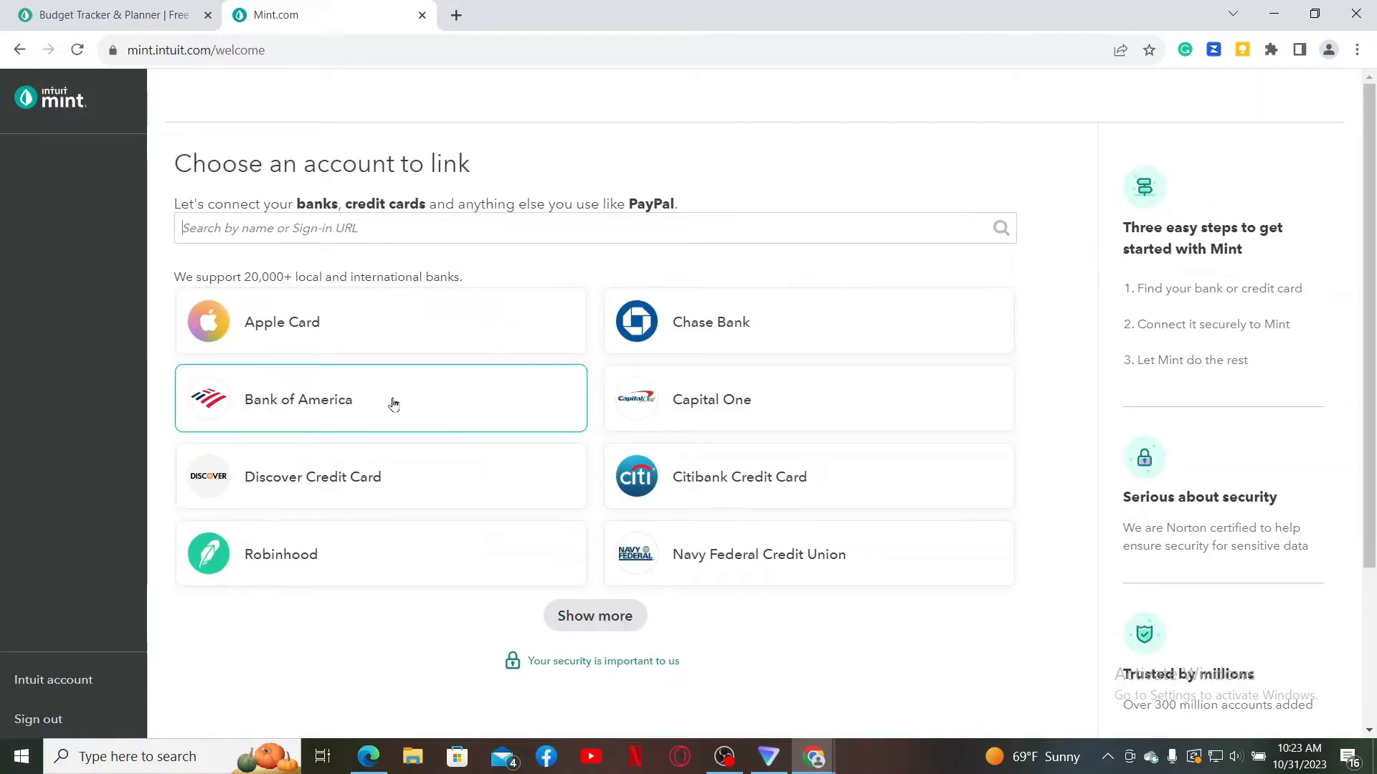
mouse_move(393, 404)
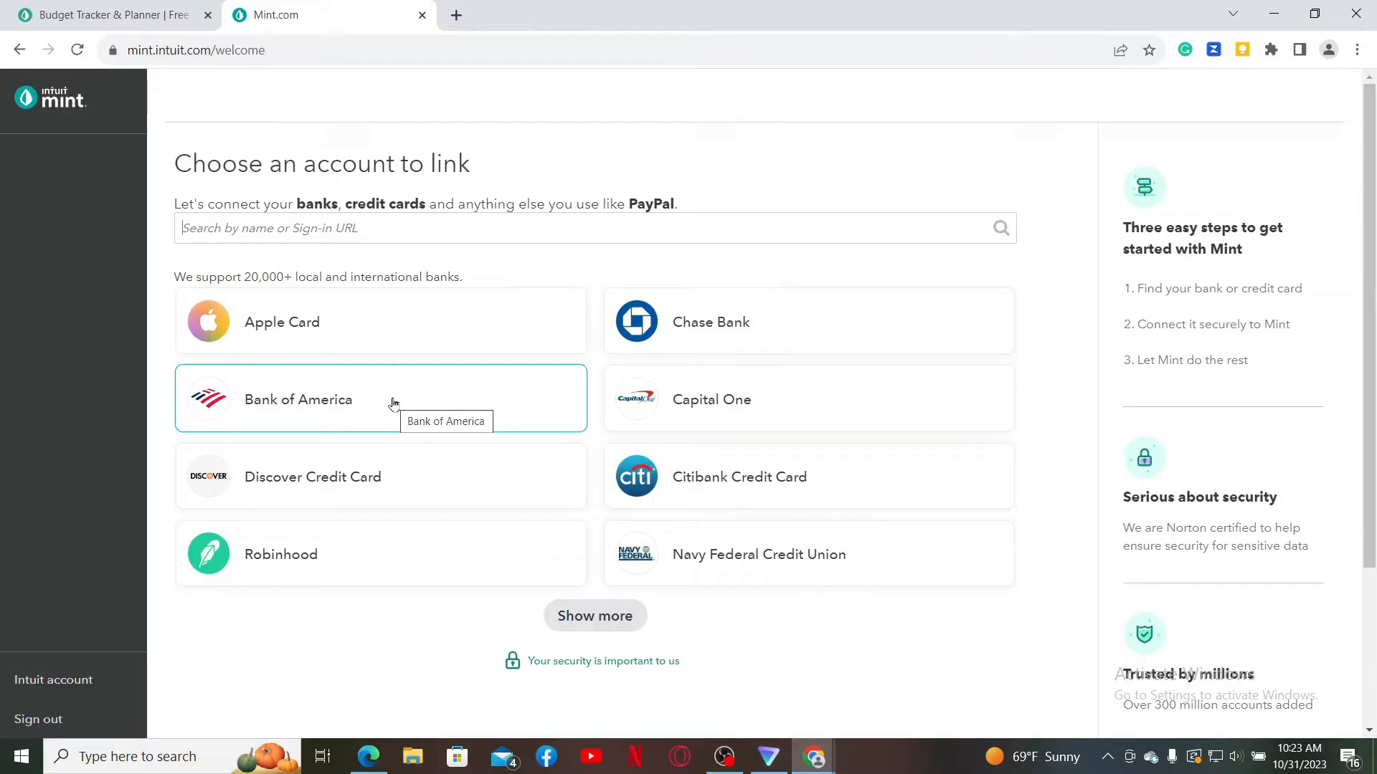
mouse_move(321, 433)
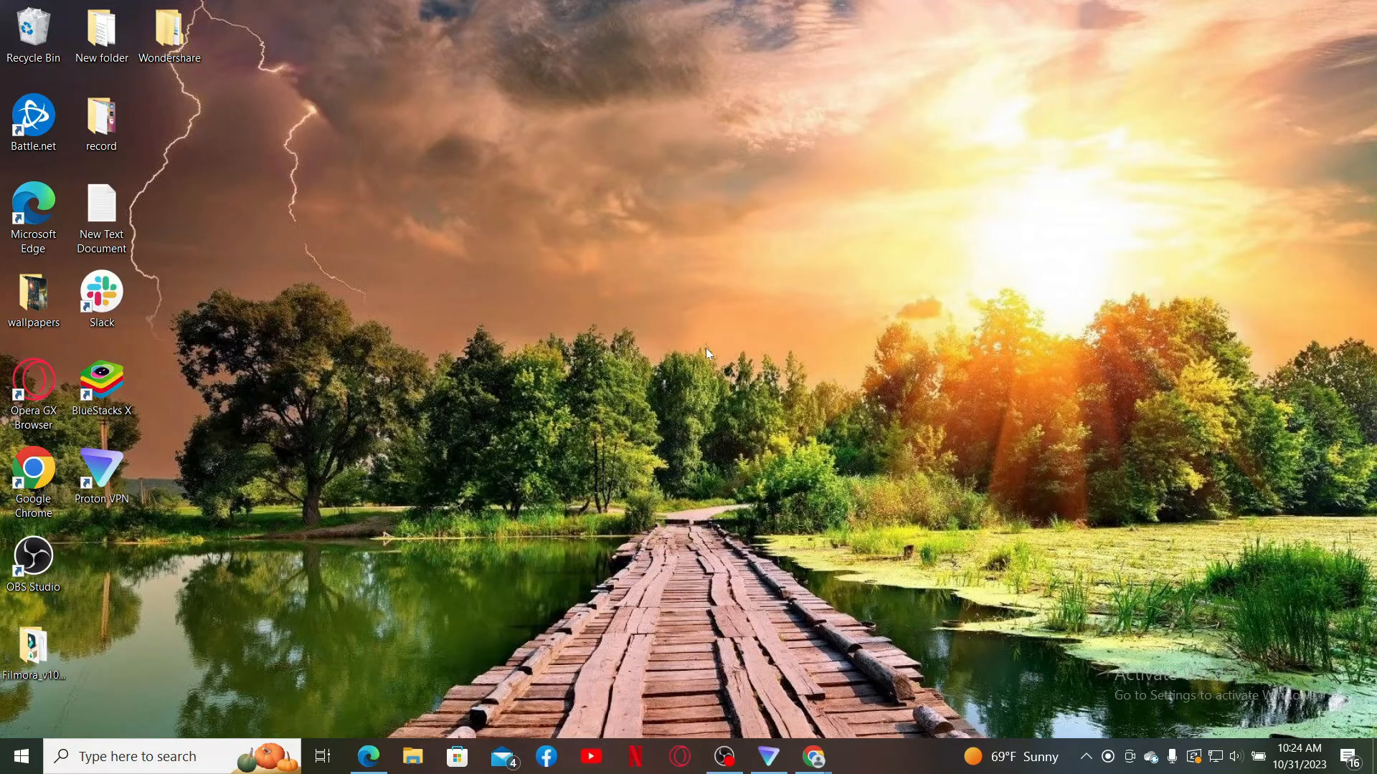
mouse_move(721, 497)
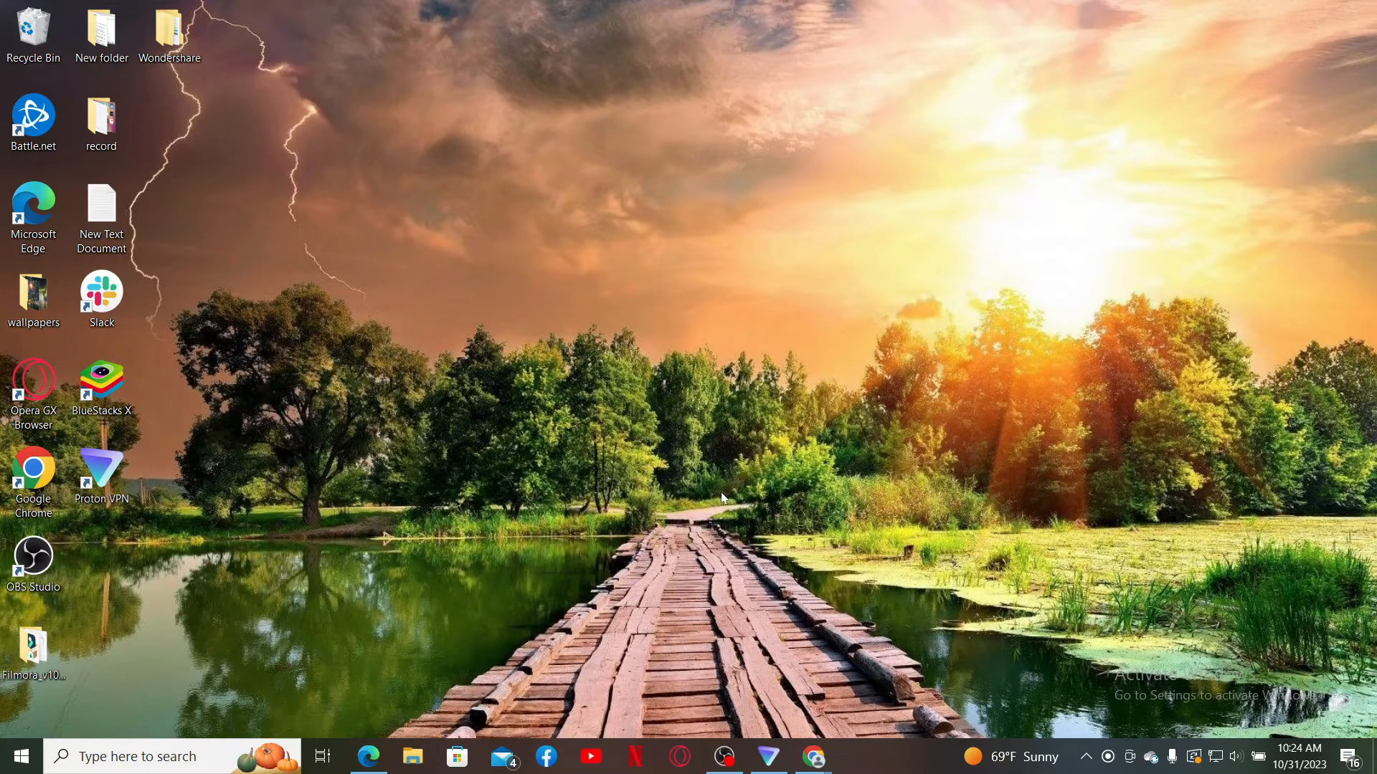